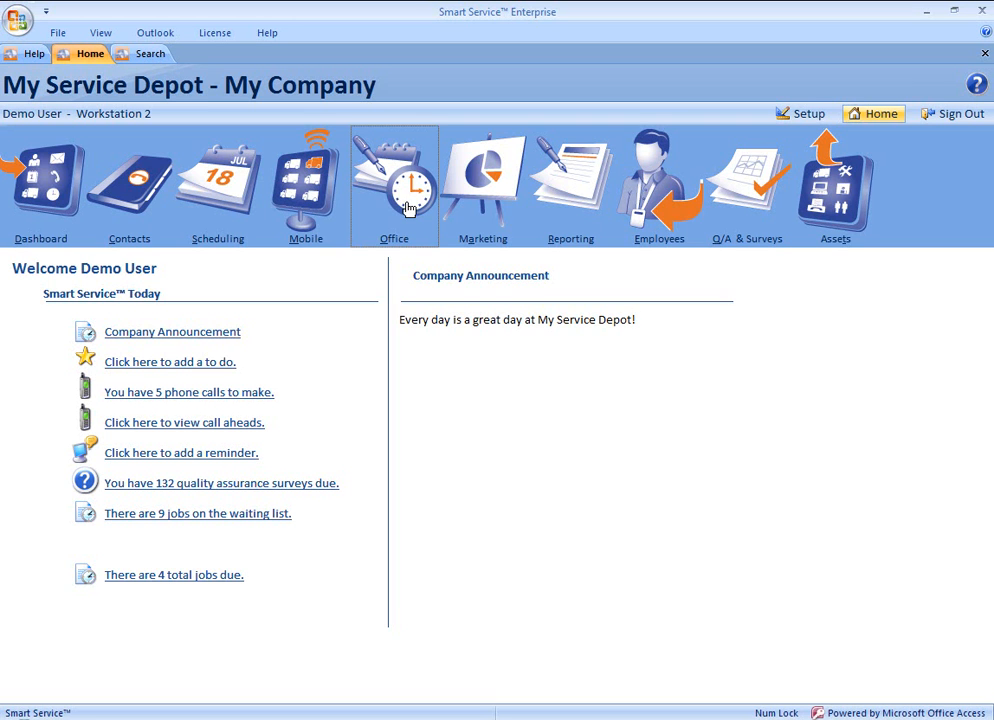
From the Office page, choose 'Enter work orders that have been completed' with employees set to All
click(393, 185)
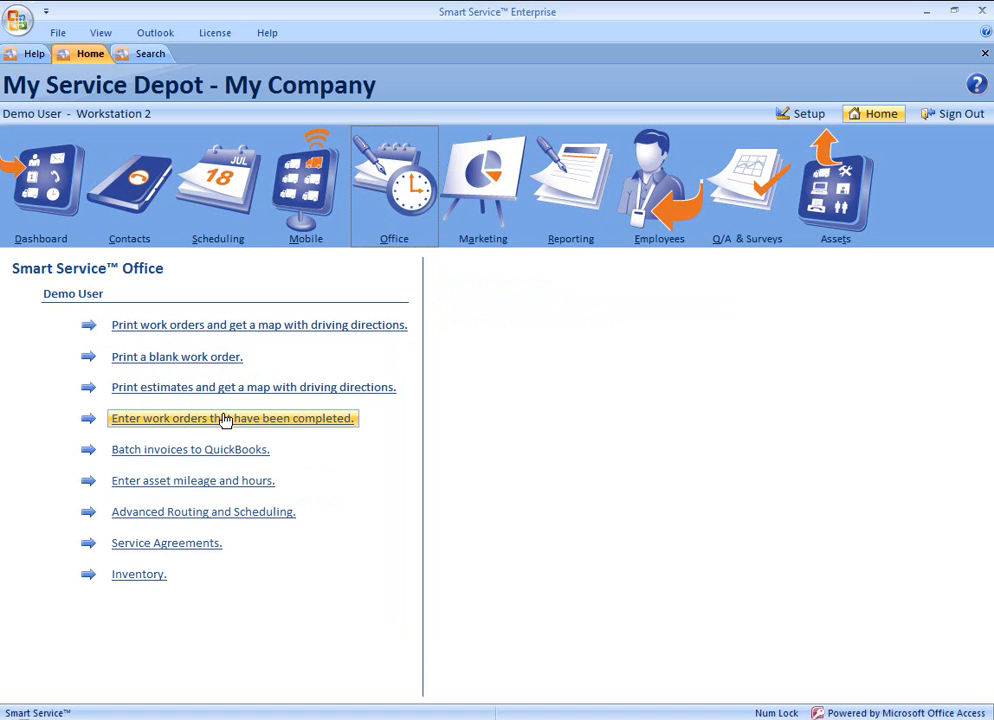
mouse_move(222, 419)
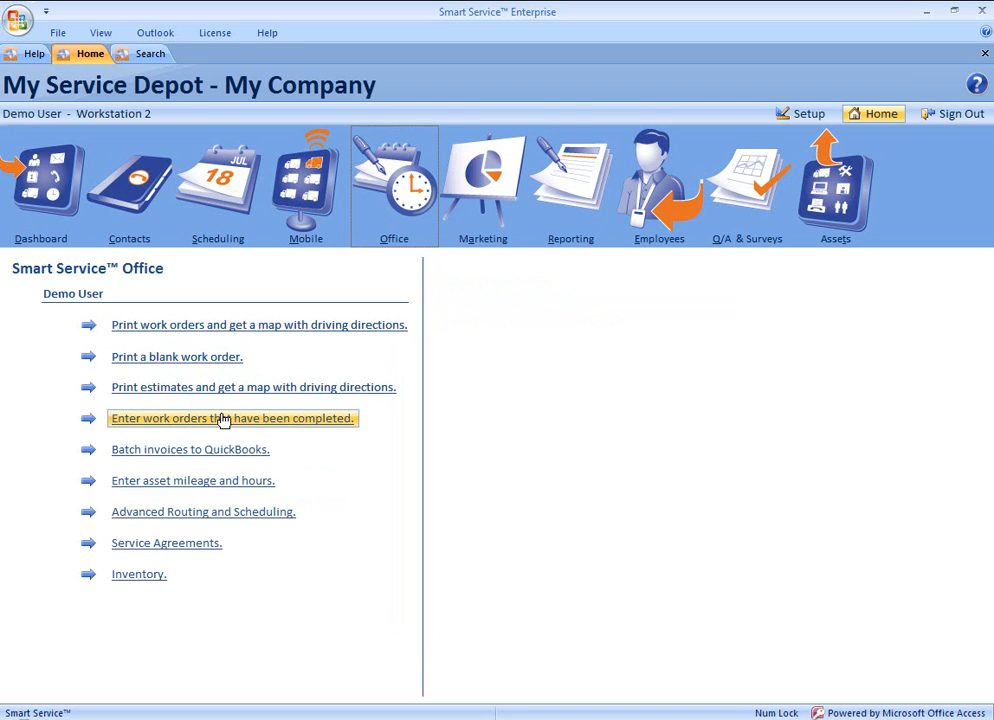
click(233, 418)
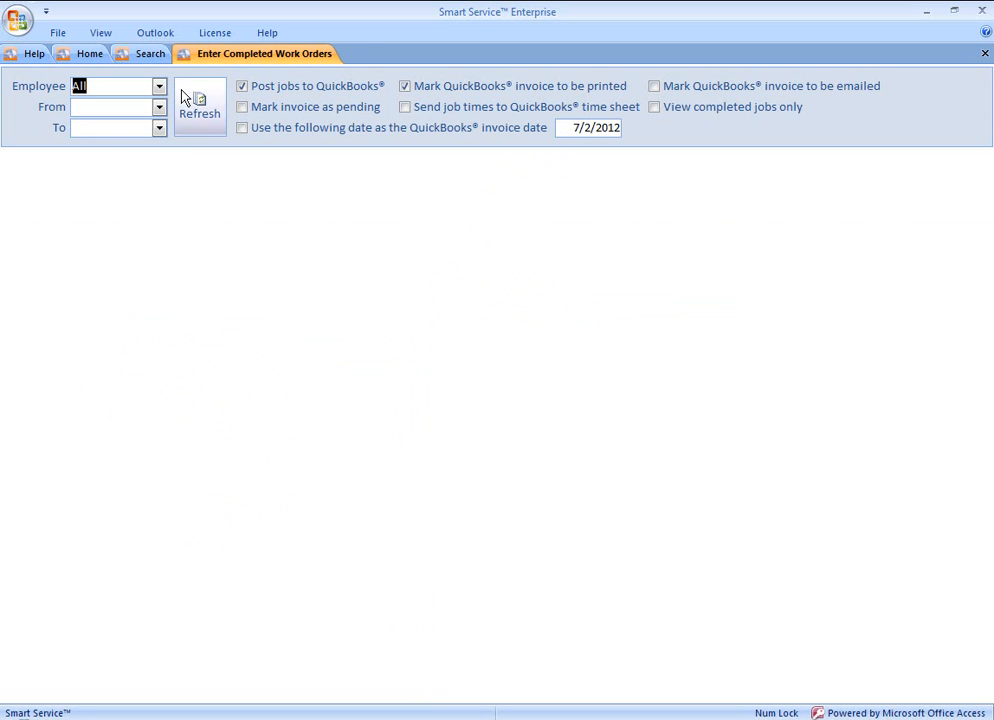
click(158, 86)
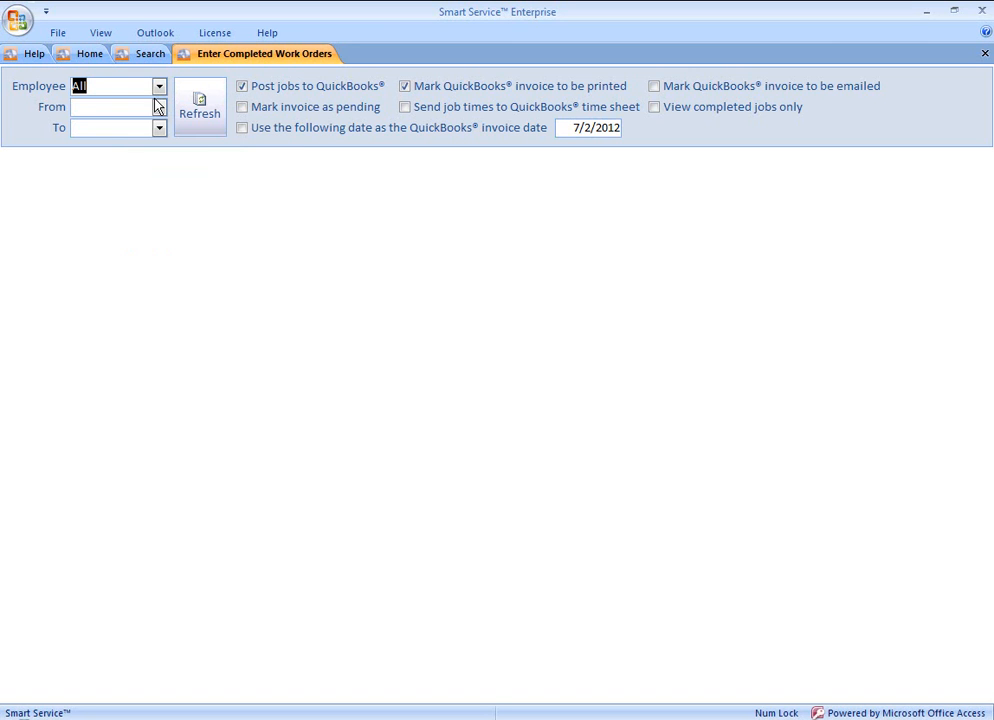
Set both the From and To dates to 6/30/2012, listing four jobs totaling $1,000.08
click(158, 107)
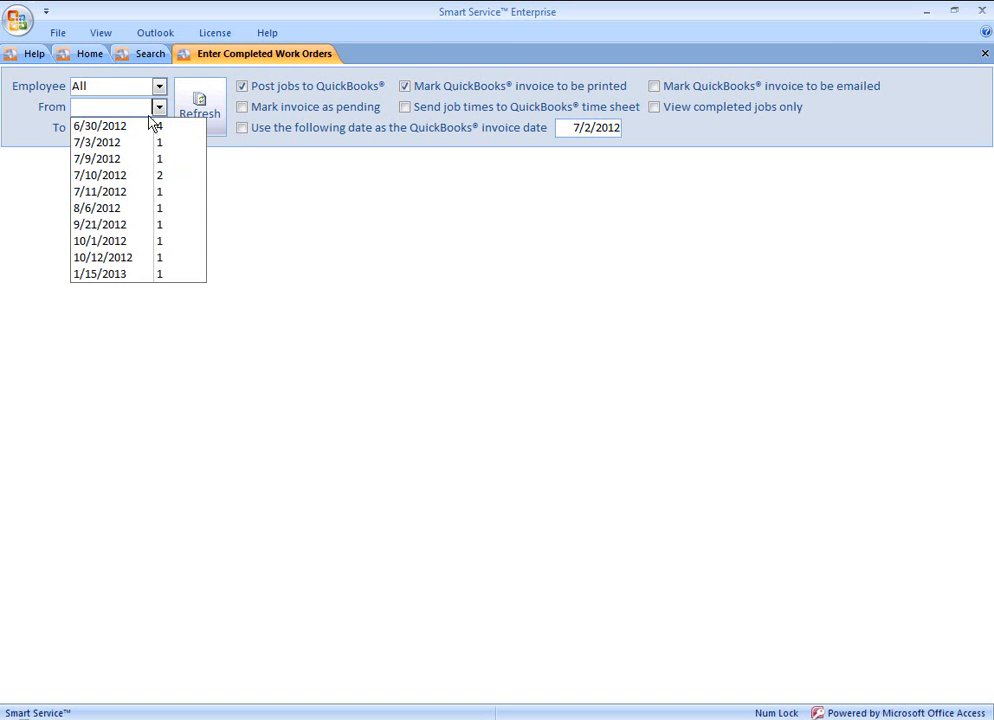
click(99, 125)
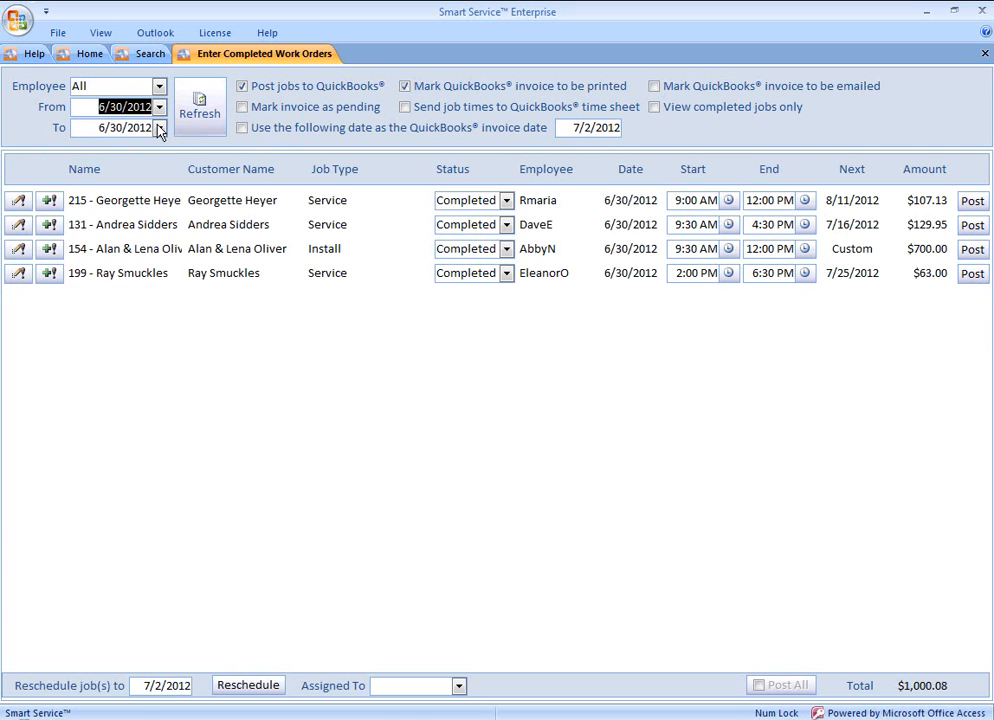
click(158, 127)
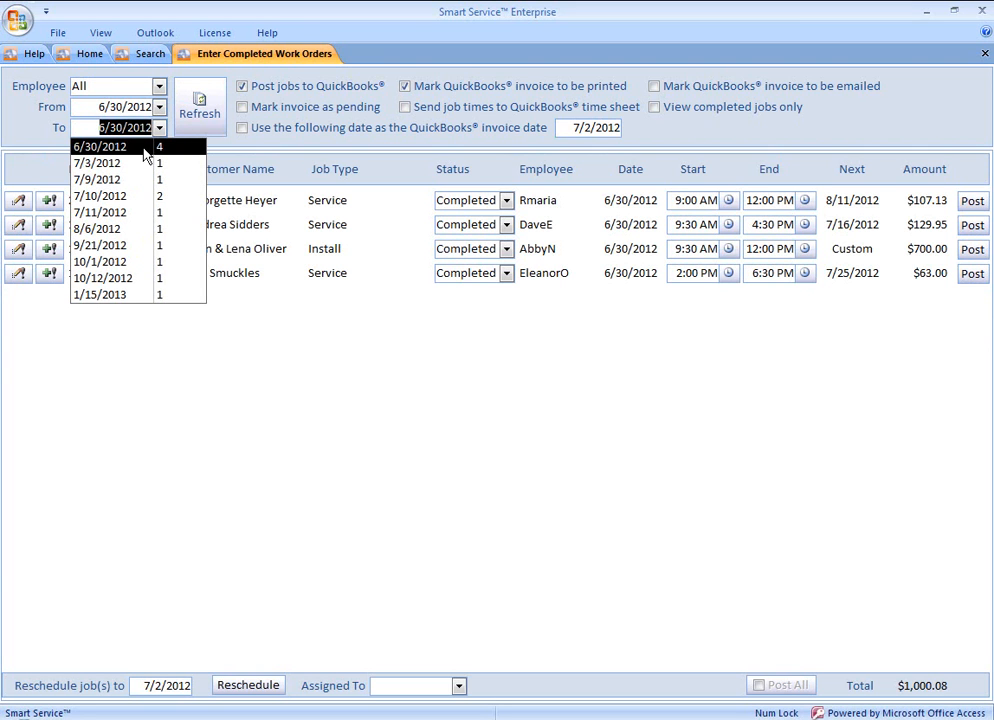
click(99, 146)
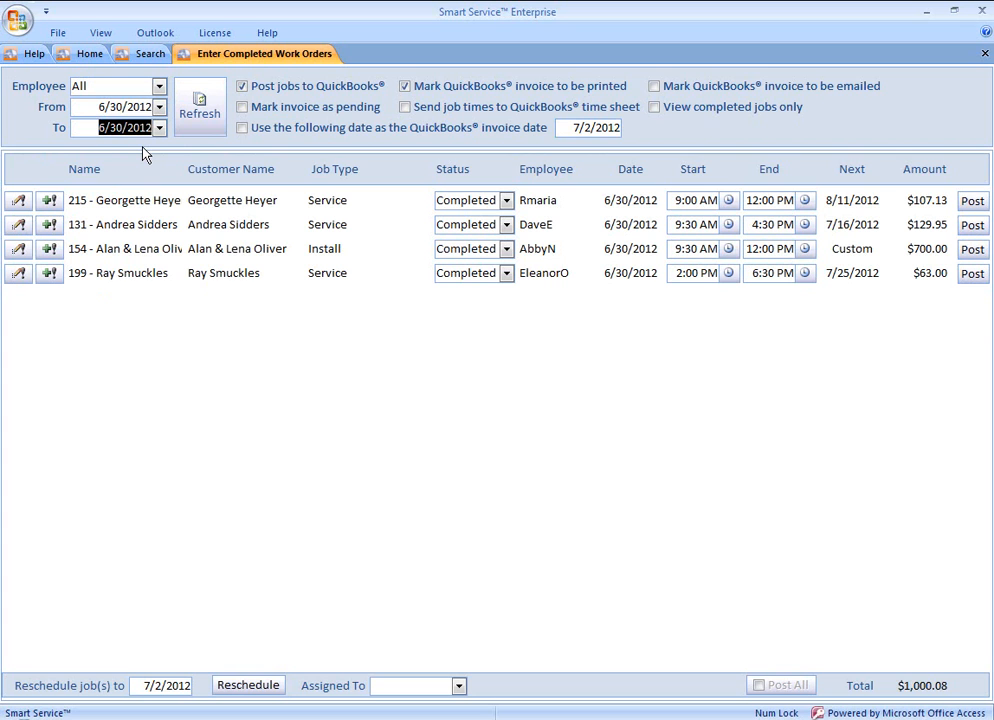
mouse_move(153, 173)
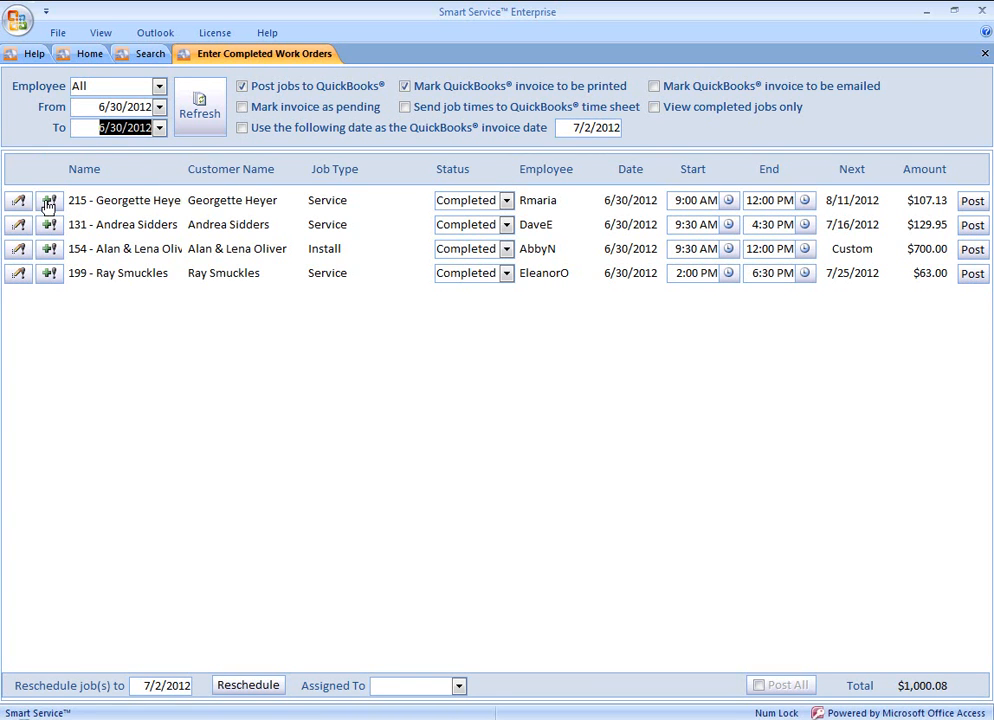
mouse_move(49, 224)
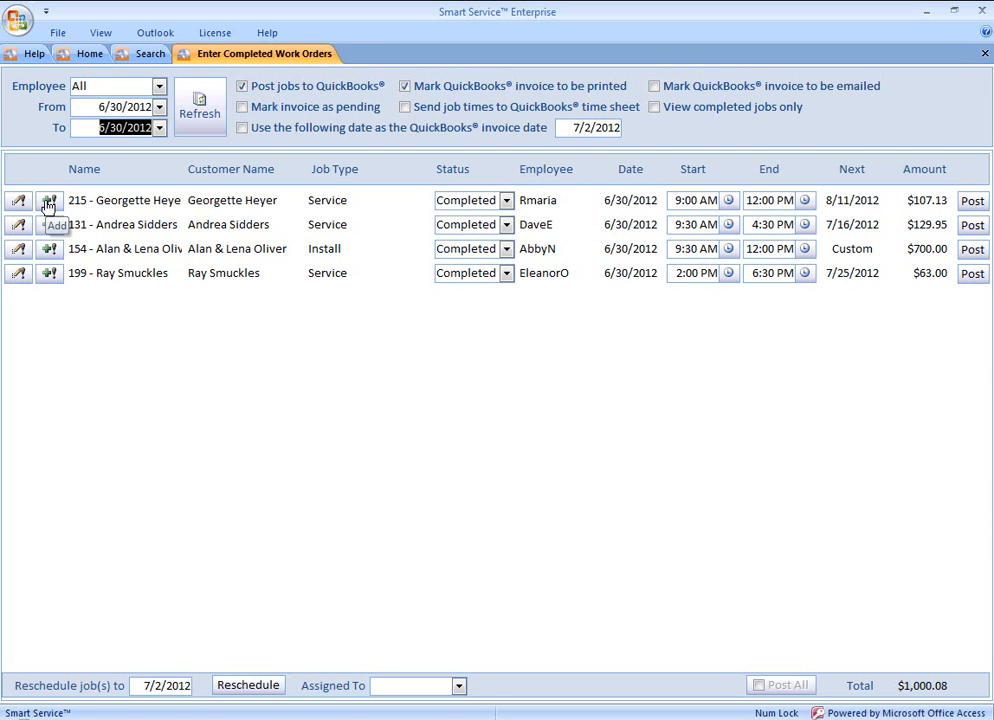
Add a history note 'reason to skip.' to the first job and save it
click(49, 200)
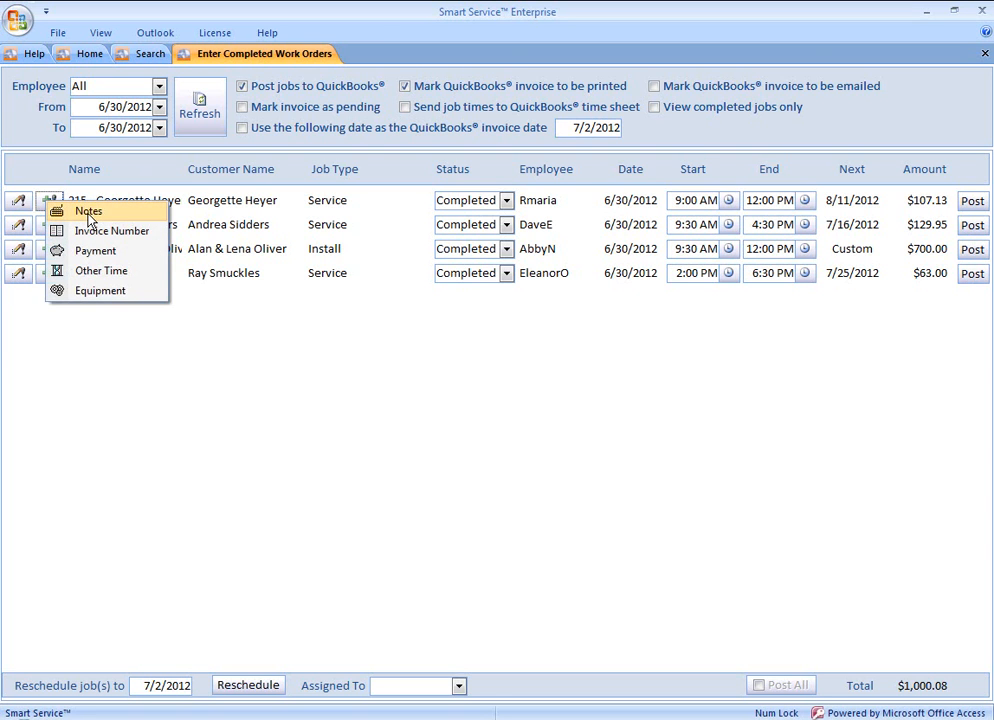
click(88, 211)
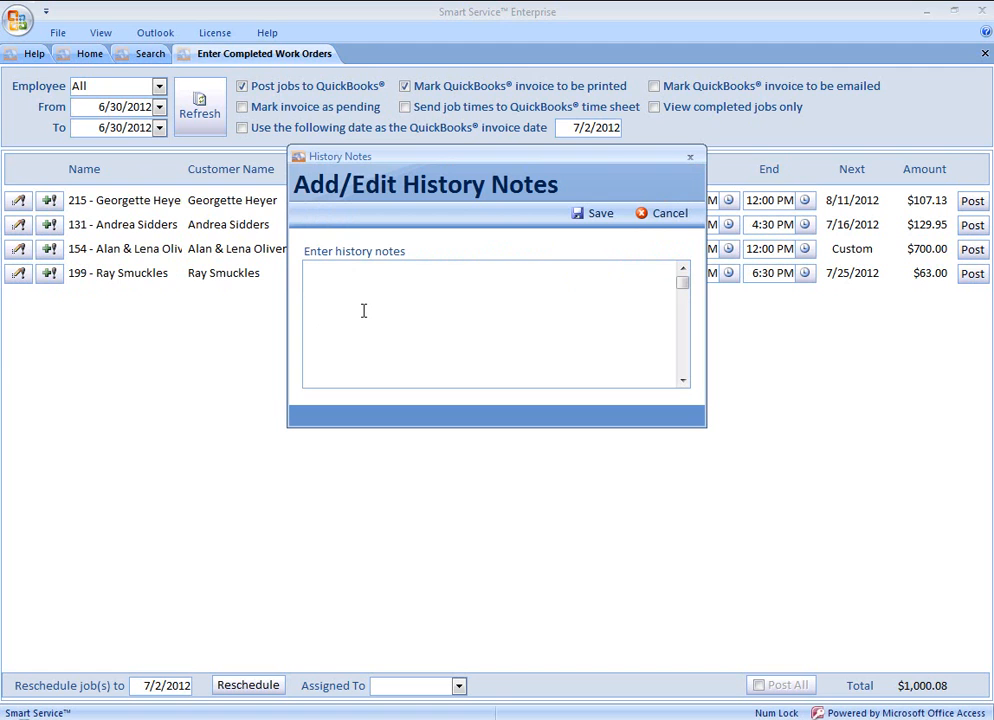
click(310, 270)
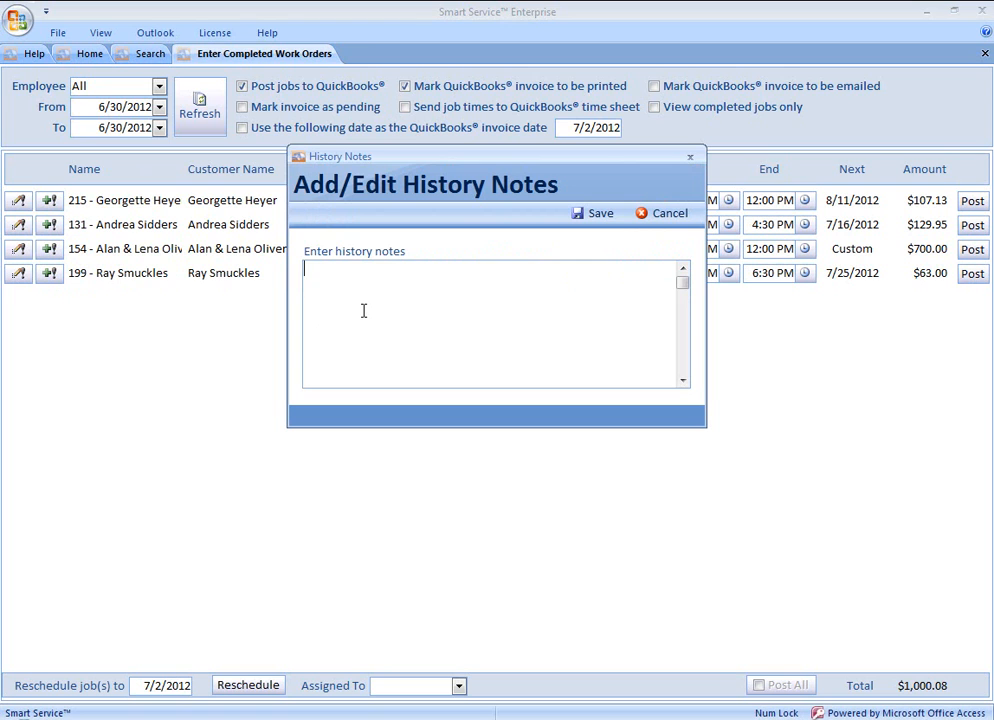
text(reason t)
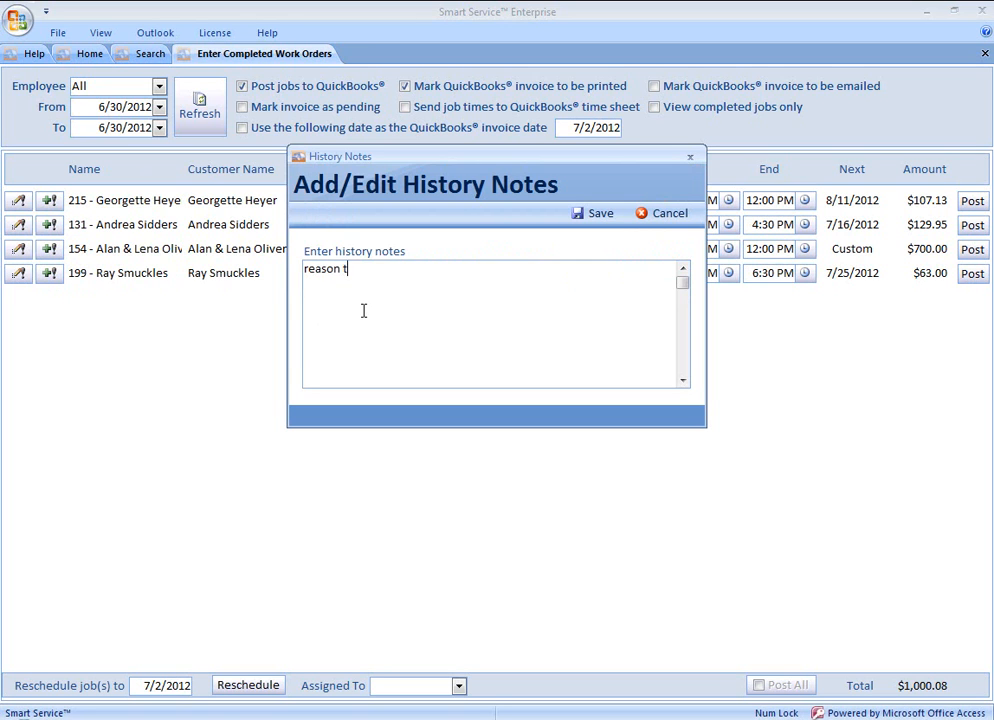
text(o skip.)
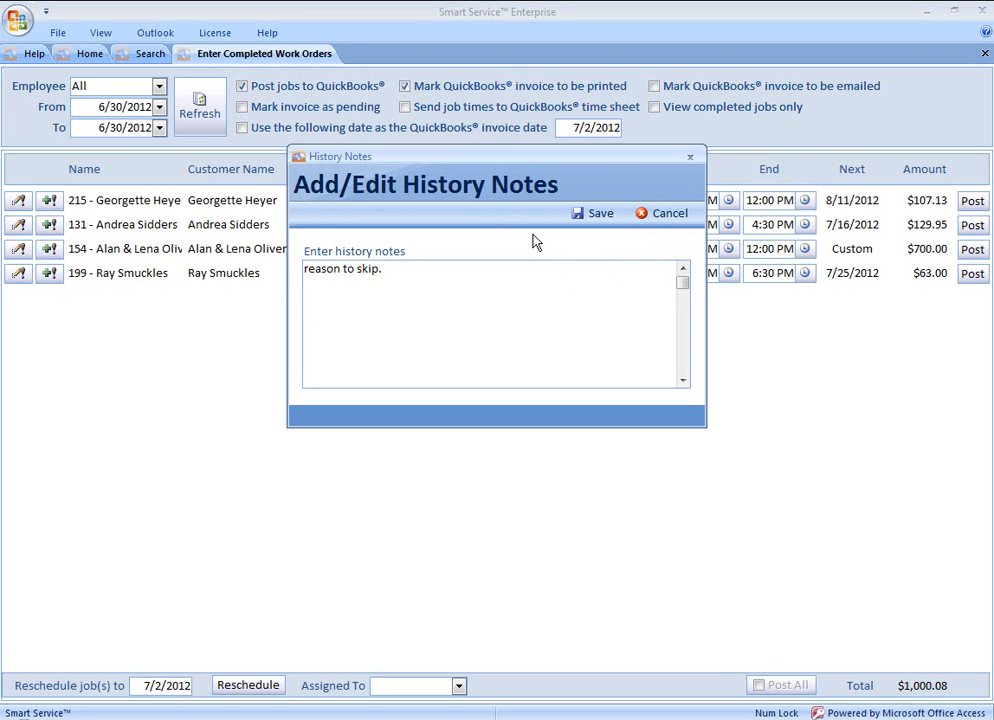
click(601, 213)
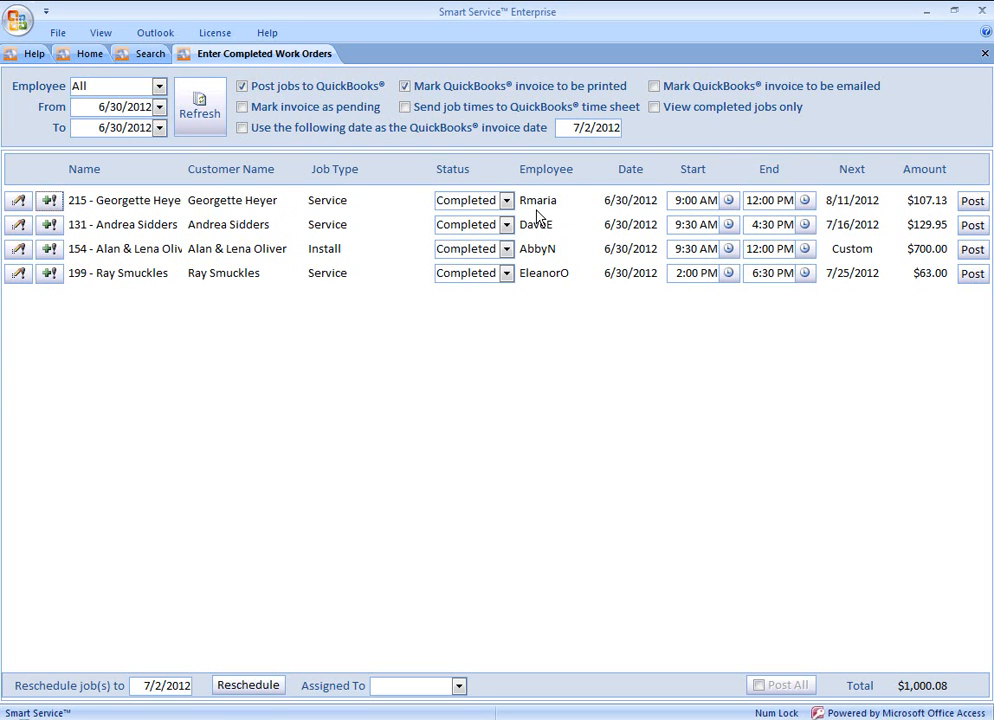
Mark Georgette Heyer's job as Skipped and post it, leaving three jobs
click(506, 200)
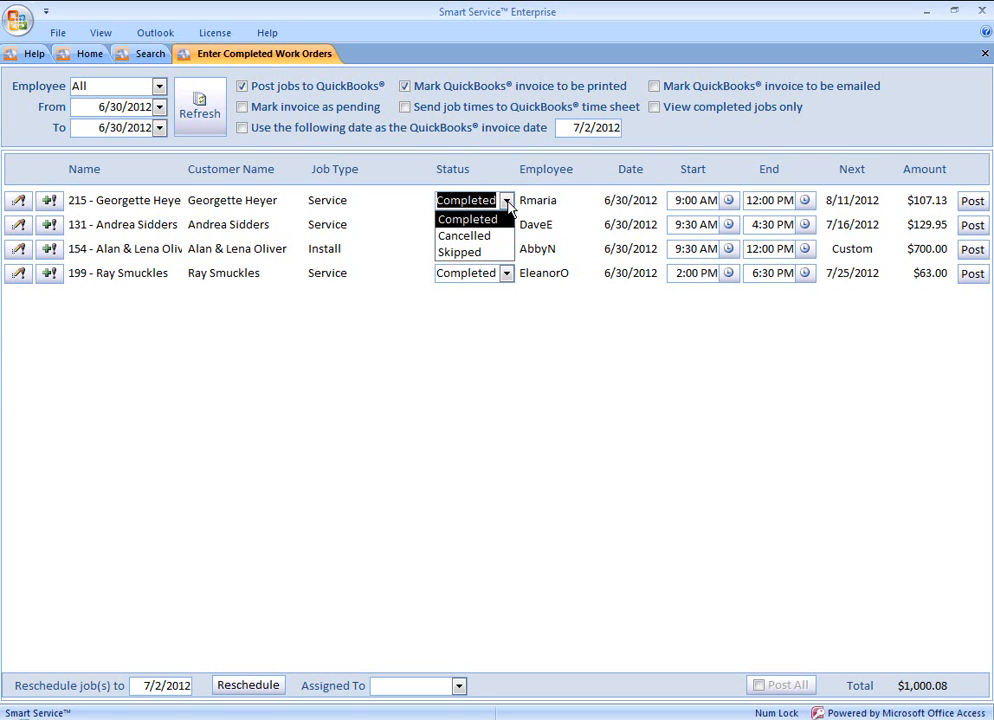
click(459, 251)
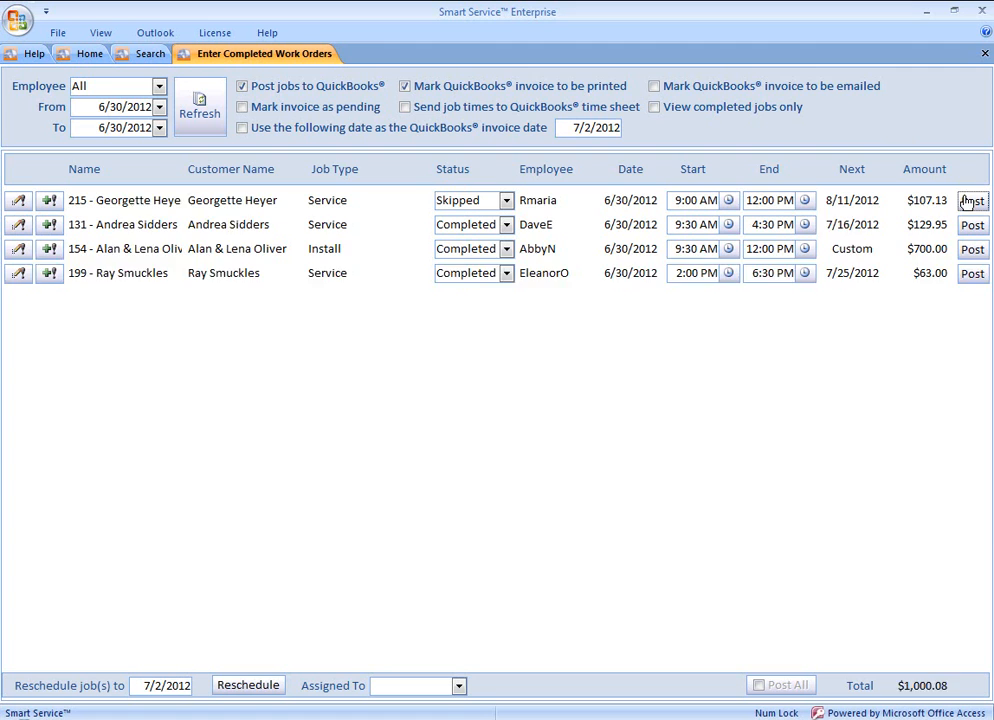
click(971, 200)
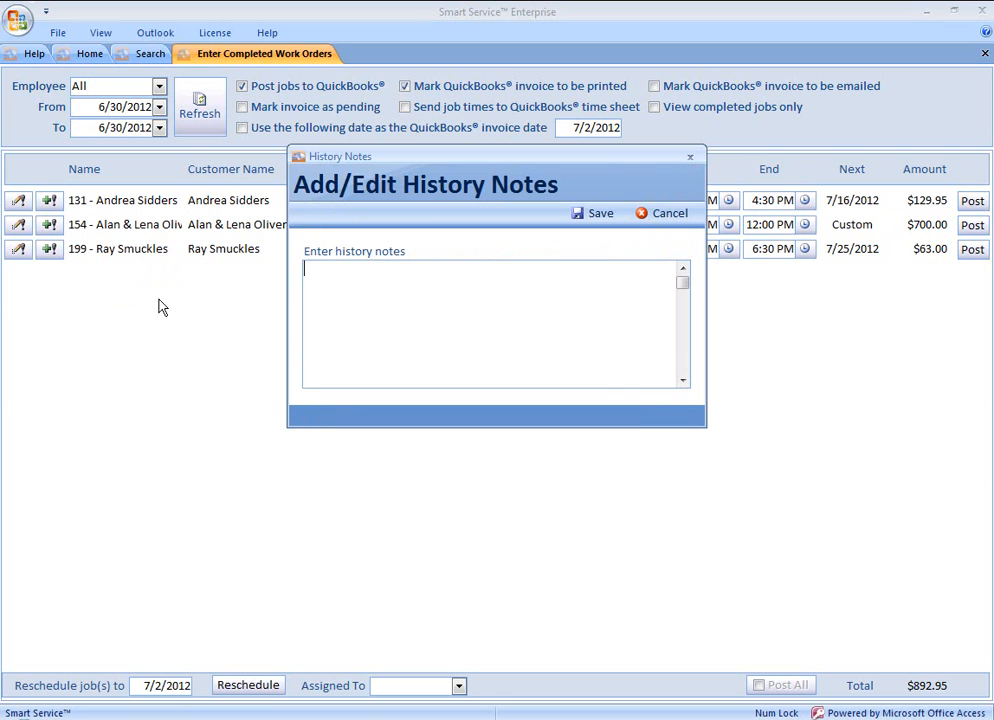
Save the history note 'Reason for cancellation.' for the next job
text(Reason)
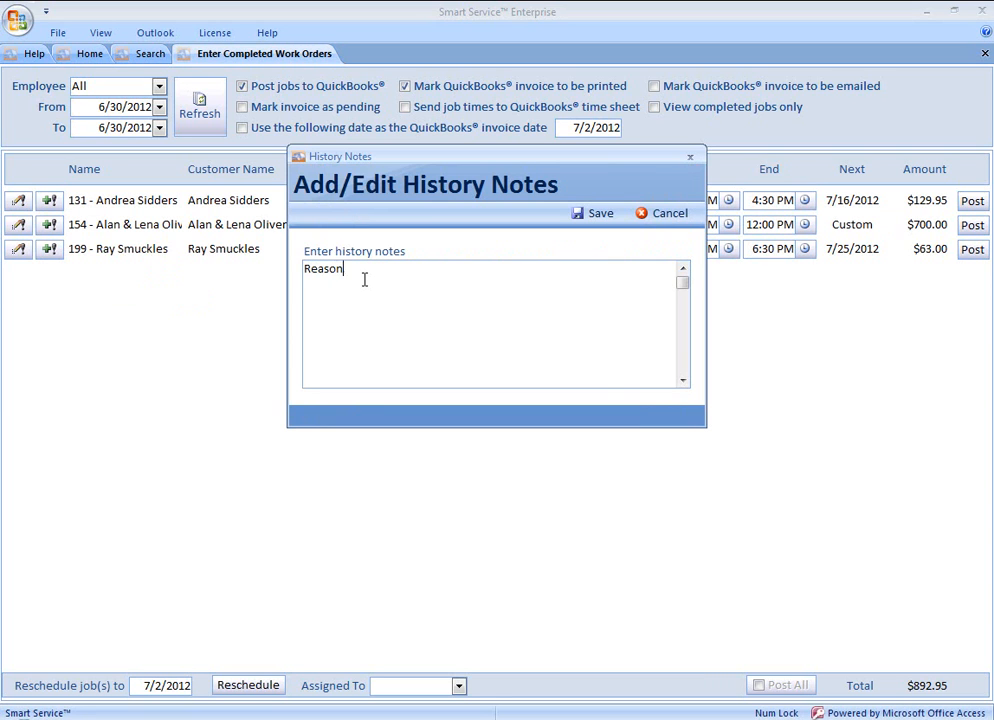
text(for cancellation.)
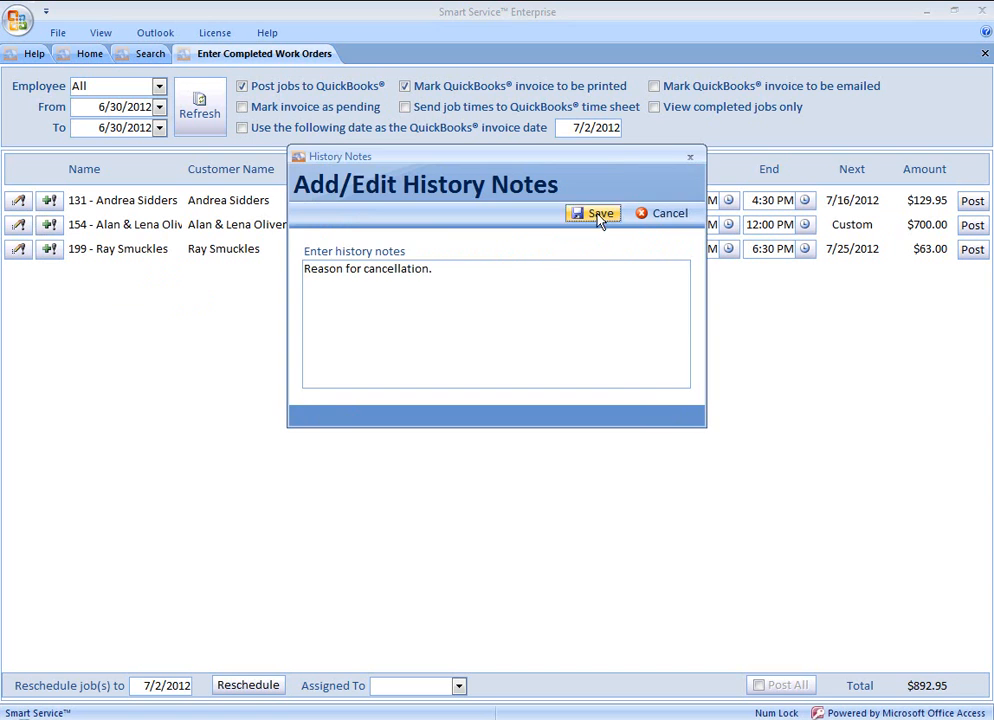
click(595, 213)
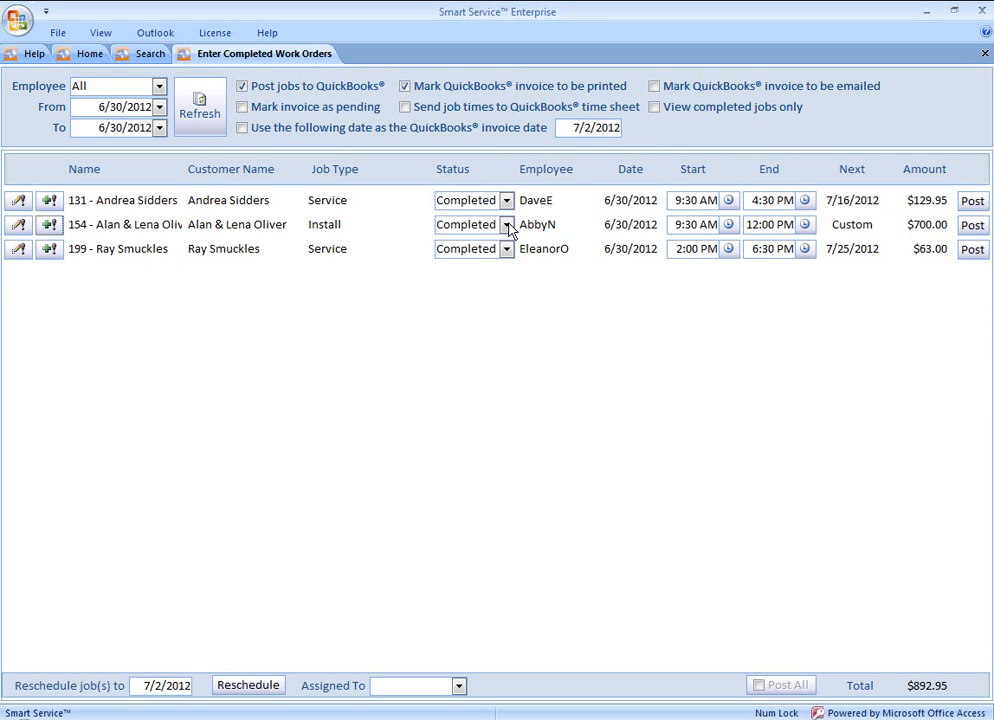
click(506, 224)
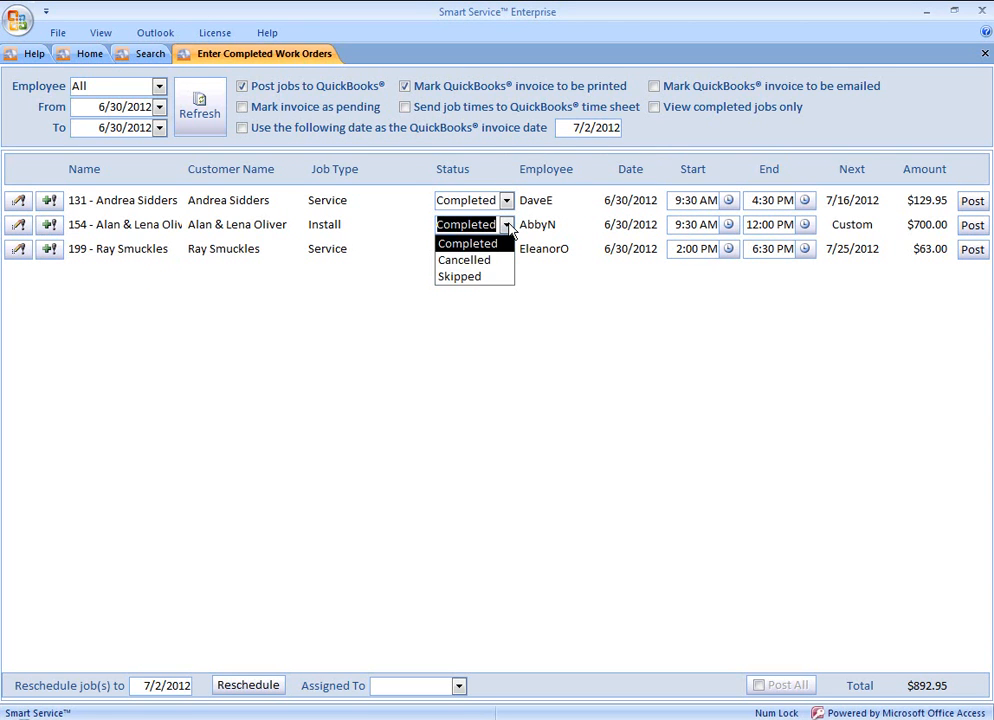
click(464, 259)
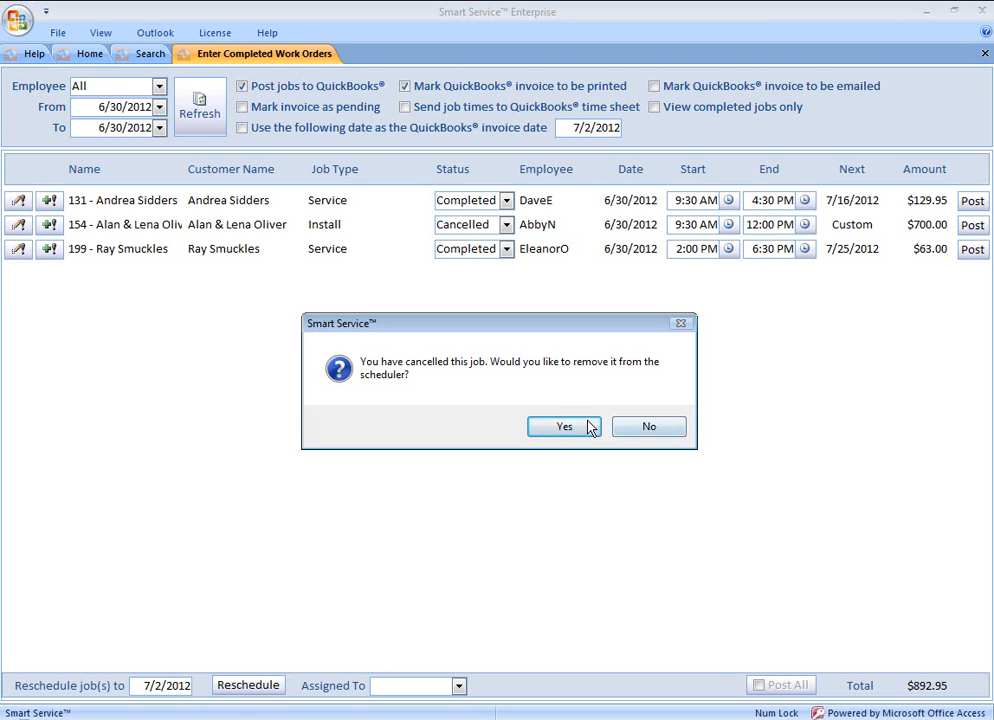
click(563, 426)
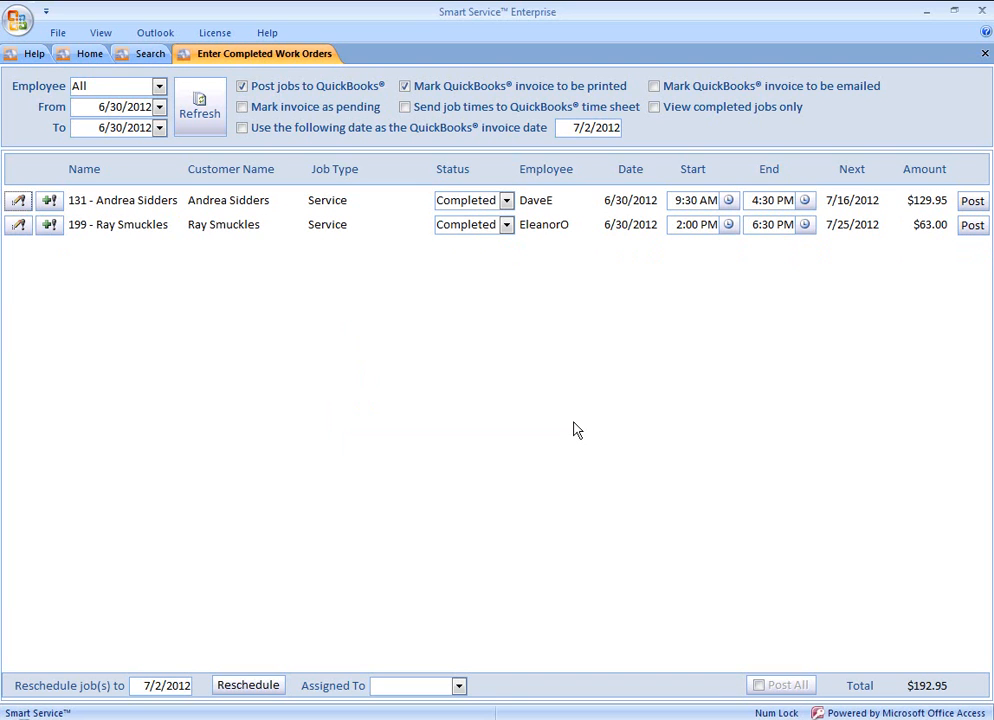
mouse_move(529, 370)
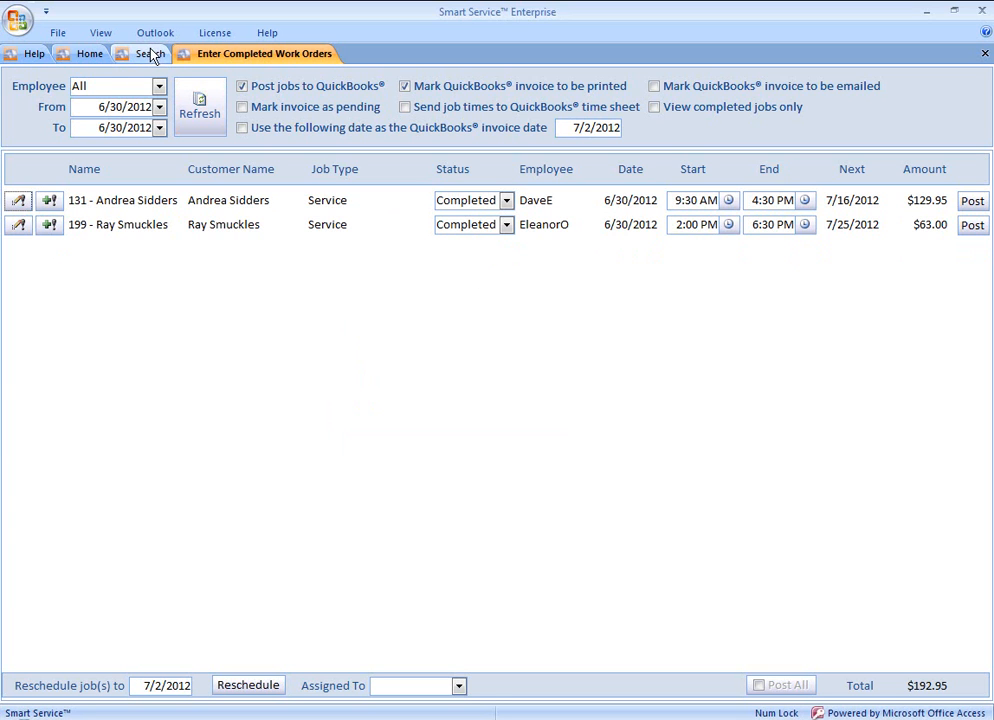
click(150, 53)
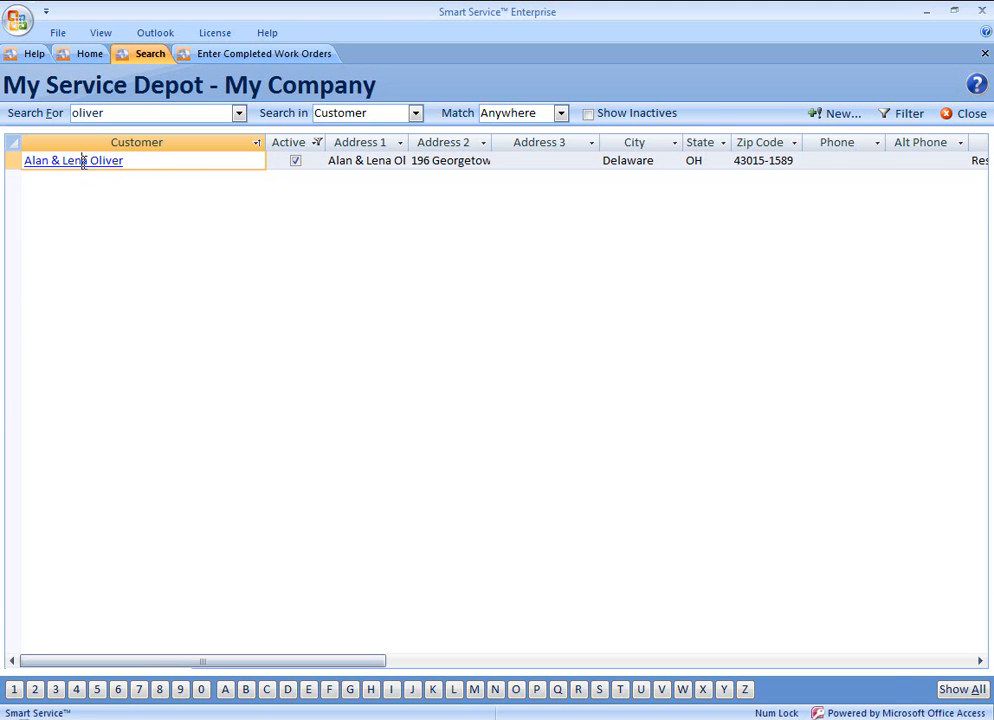
double_click(72, 160)
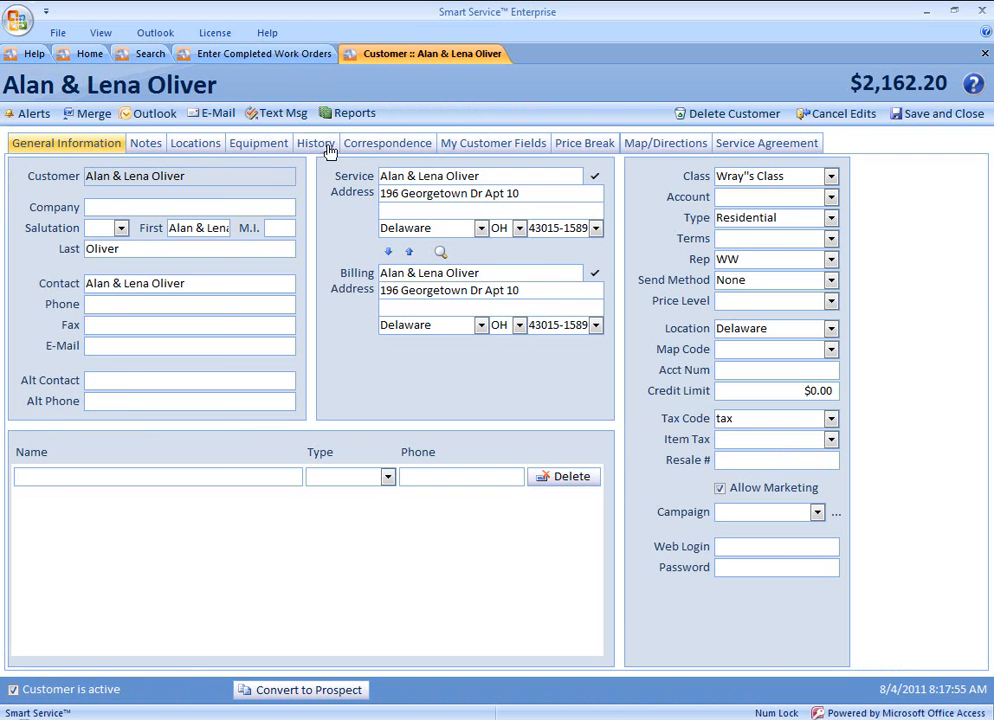
click(315, 143)
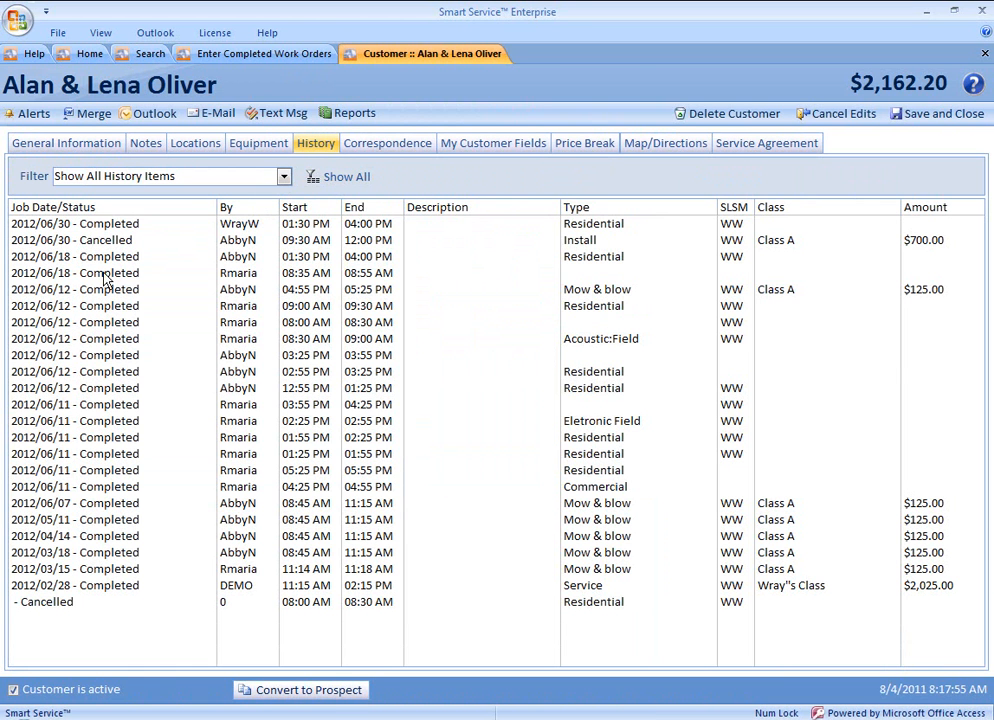
click(74, 240)
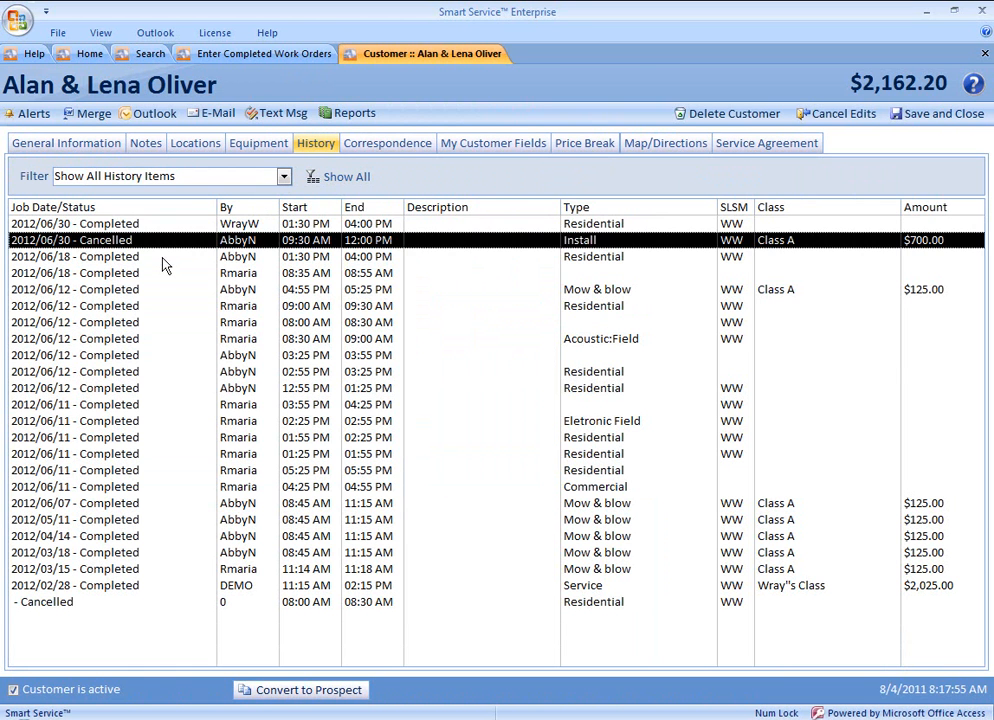
click(150, 53)
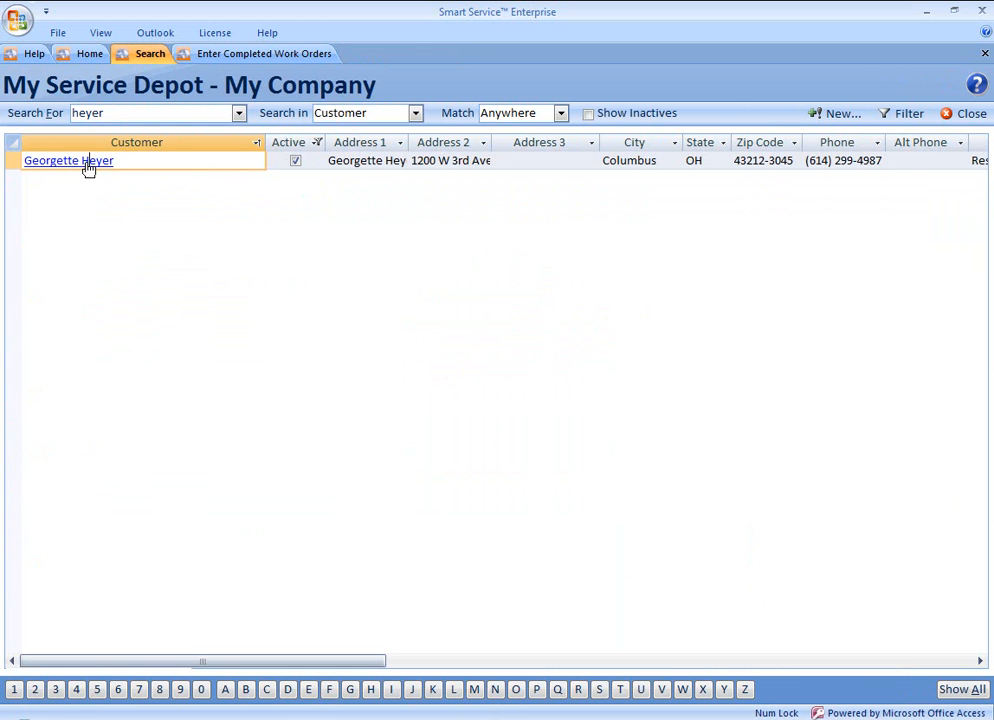
Confirm Georgette Heyer's 6/30 Routine maintenance job shows Skipped with note 'reason to skip.'
double_click(68, 160)
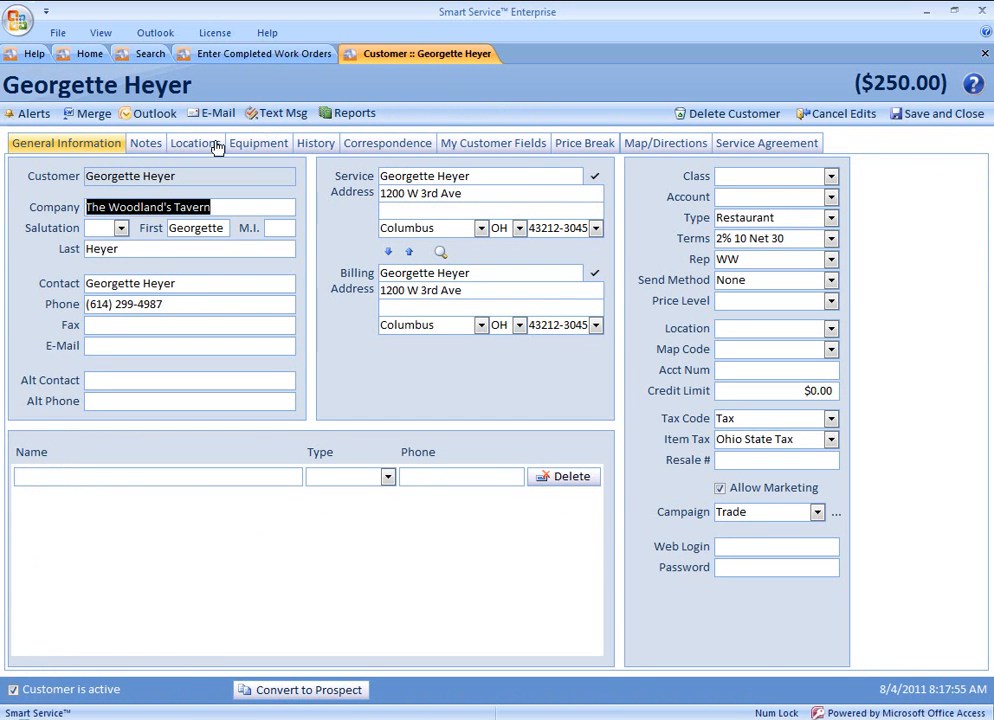
click(315, 142)
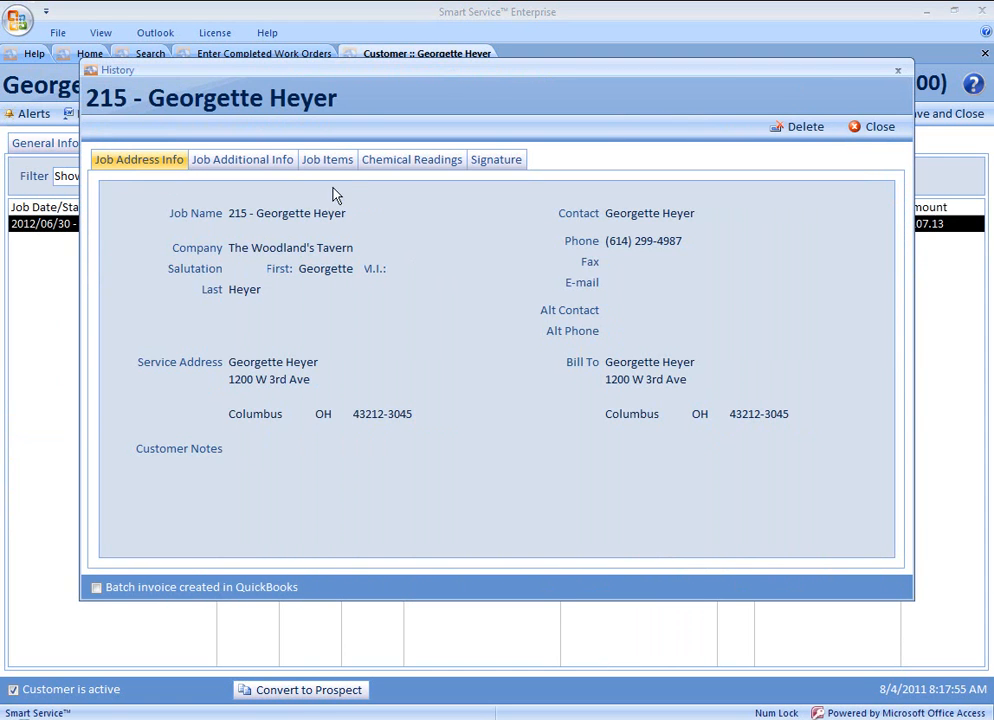
click(242, 159)
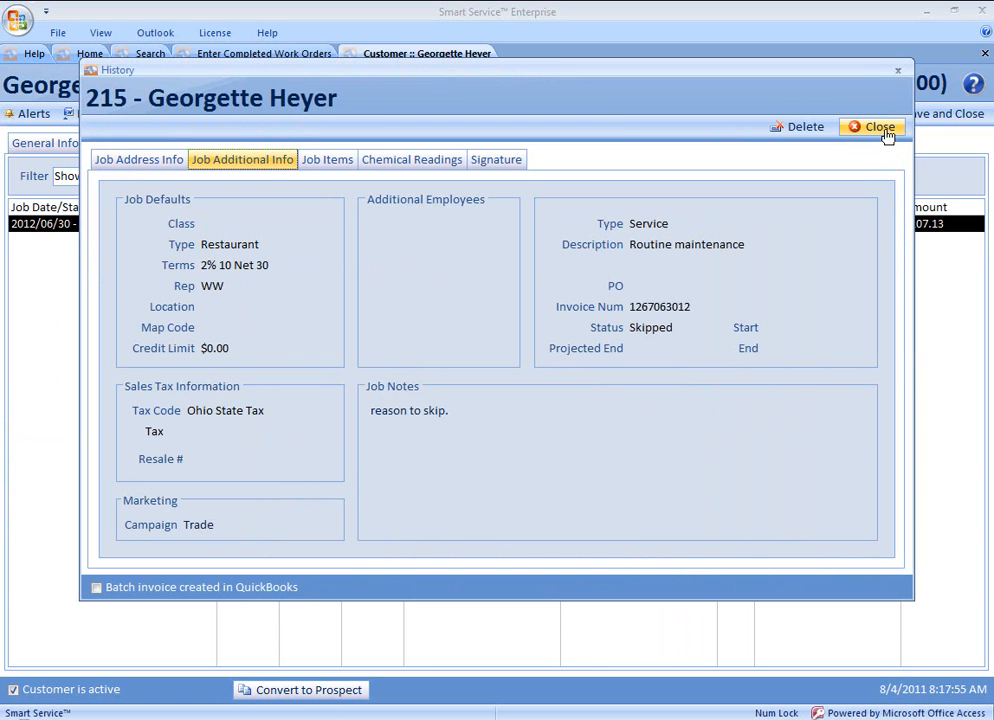
click(871, 126)
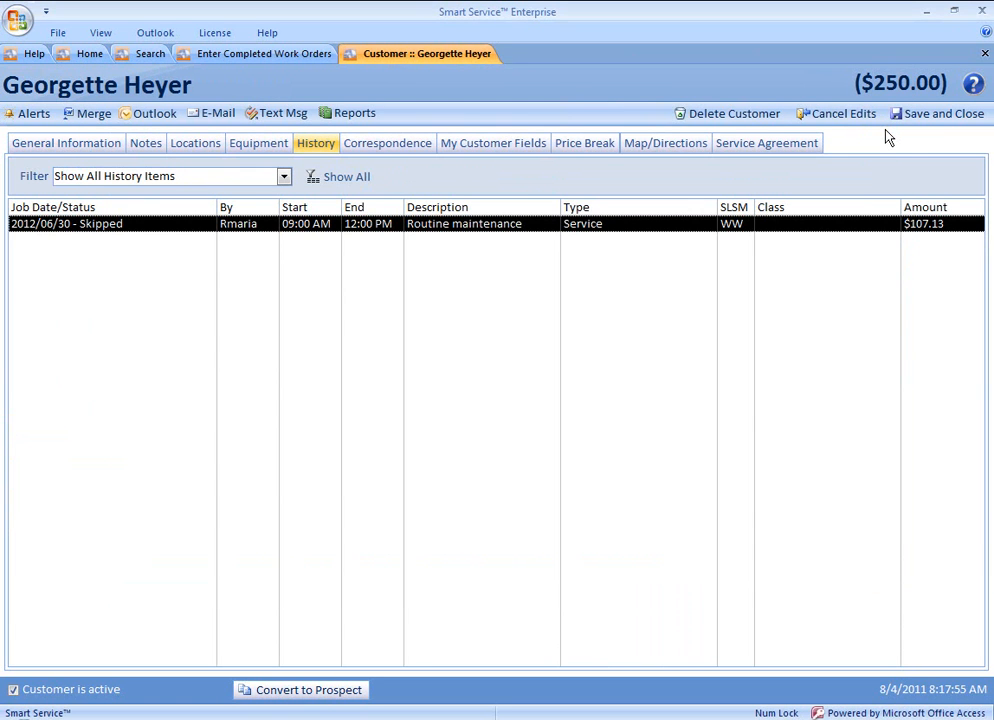